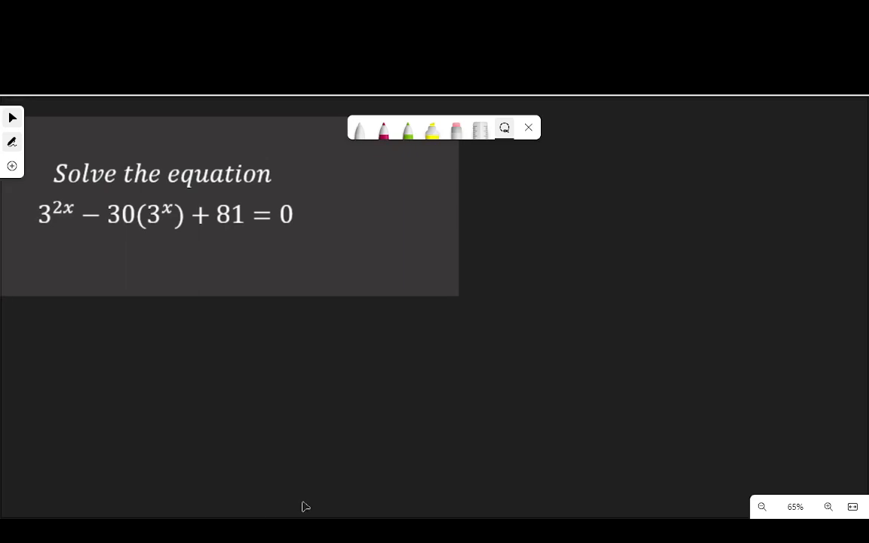
mouse_move(842, 260)
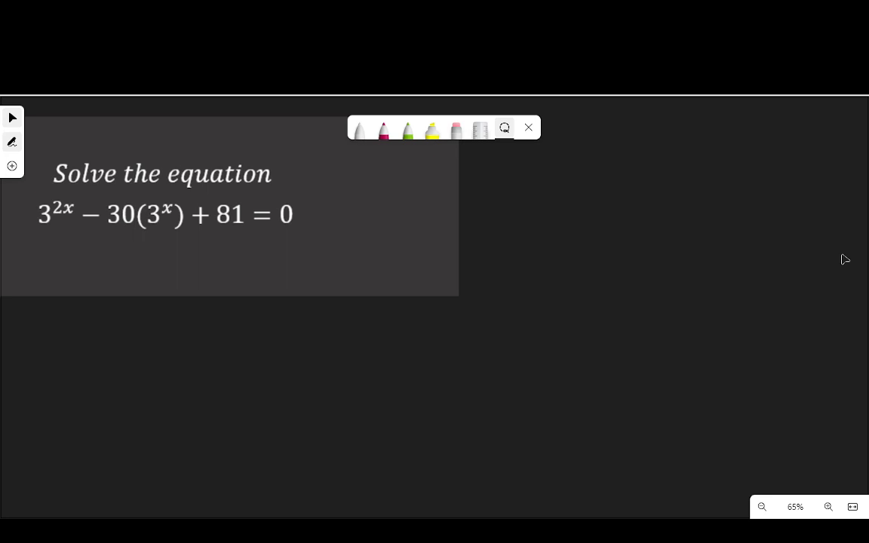
mouse_move(320, 205)
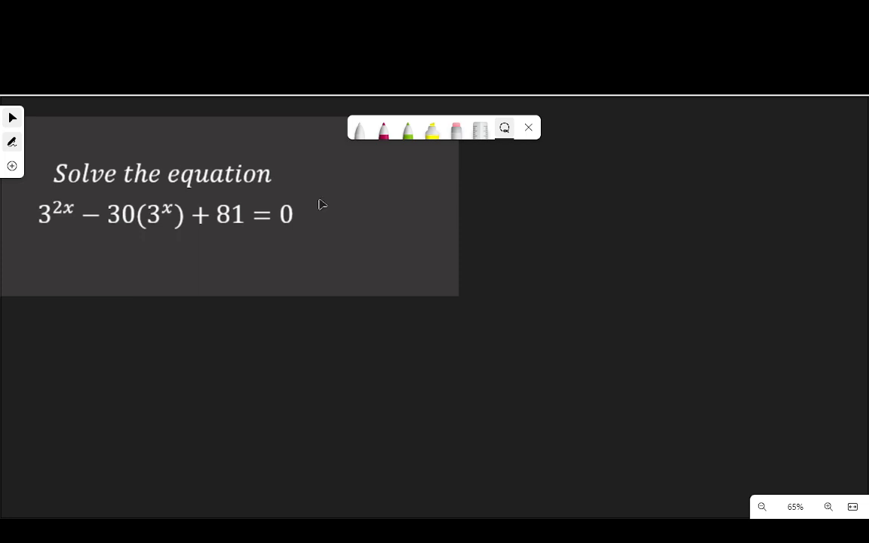
mouse_move(371, 135)
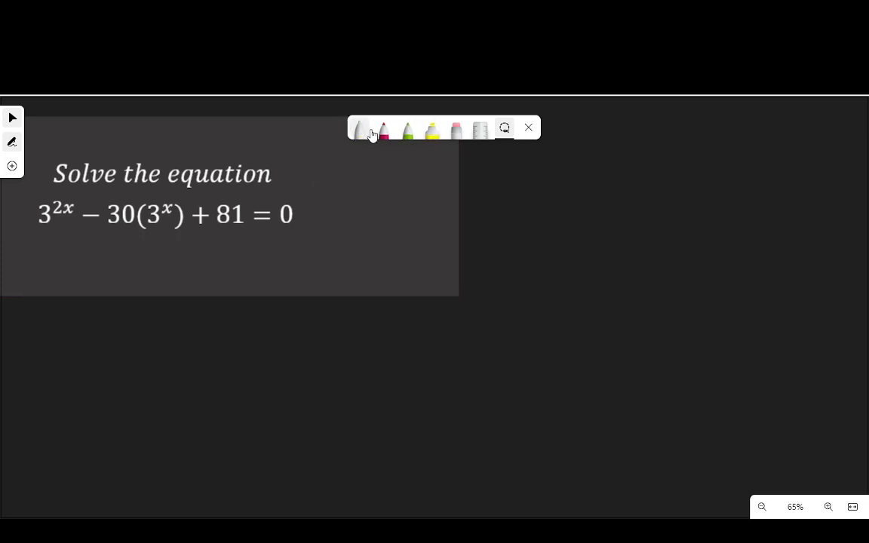
mouse_move(364, 133)
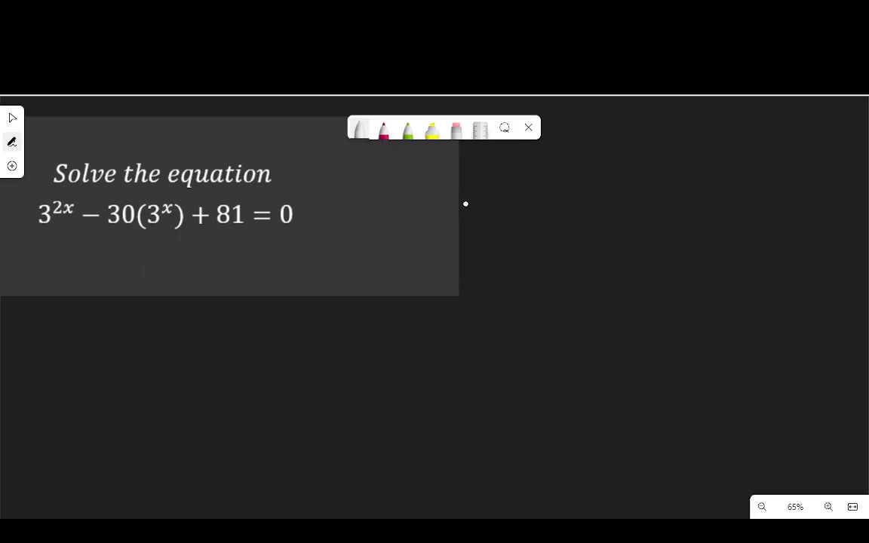
mouse_move(513, 182)
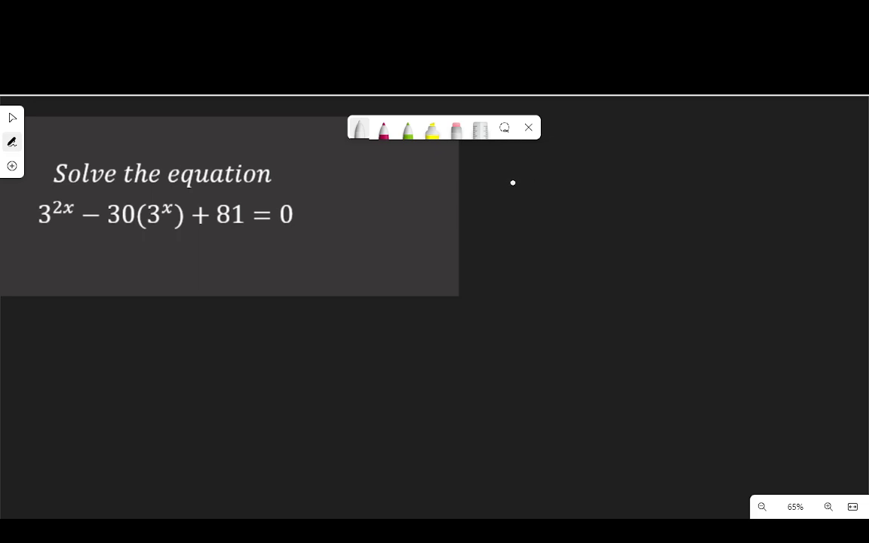
mouse_move(501, 293)
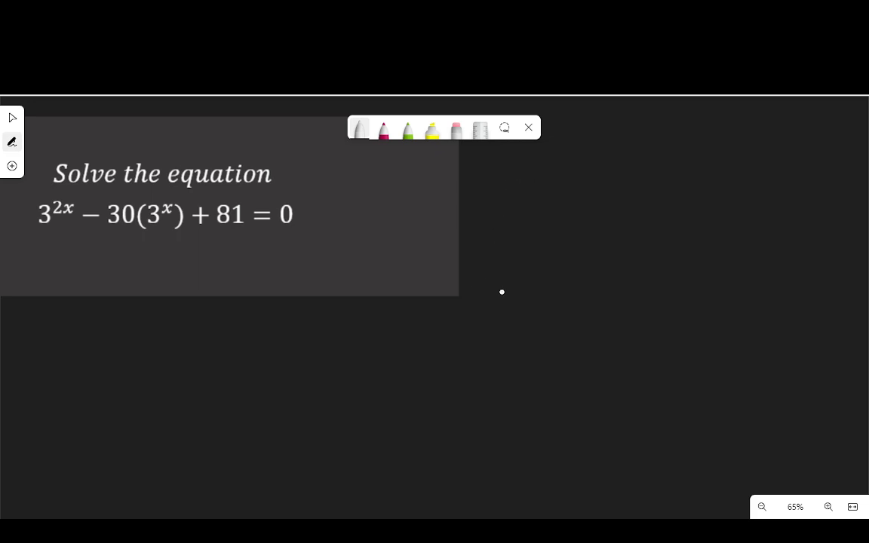
mouse_move(501, 204)
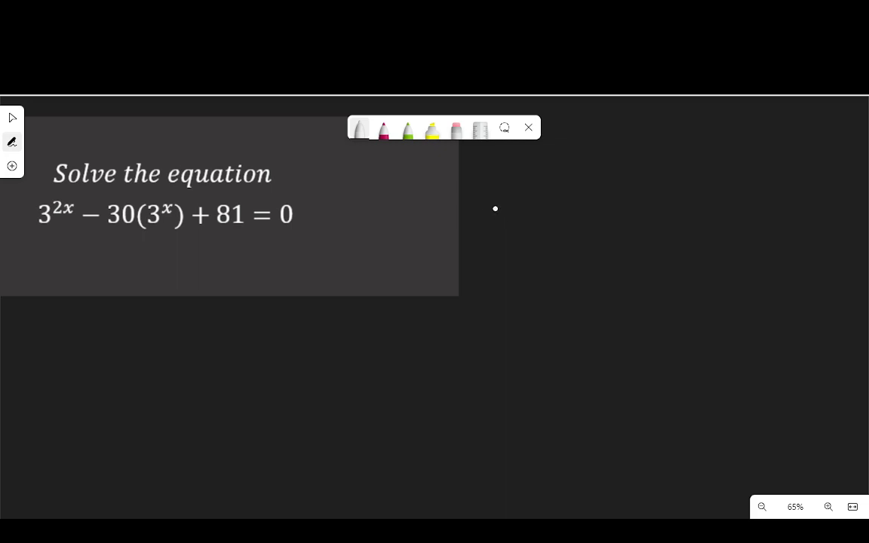
Step: Handwrite the equation 3^(2x) − 30(3^x) + 81 = 0 across the top of the board
drag(498, 199, 491, 223)
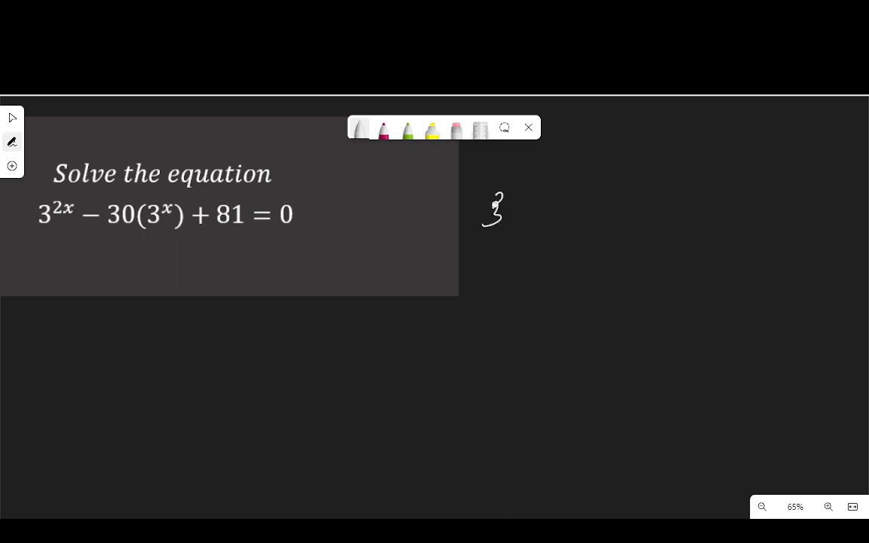
drag(498, 203, 551, 211)
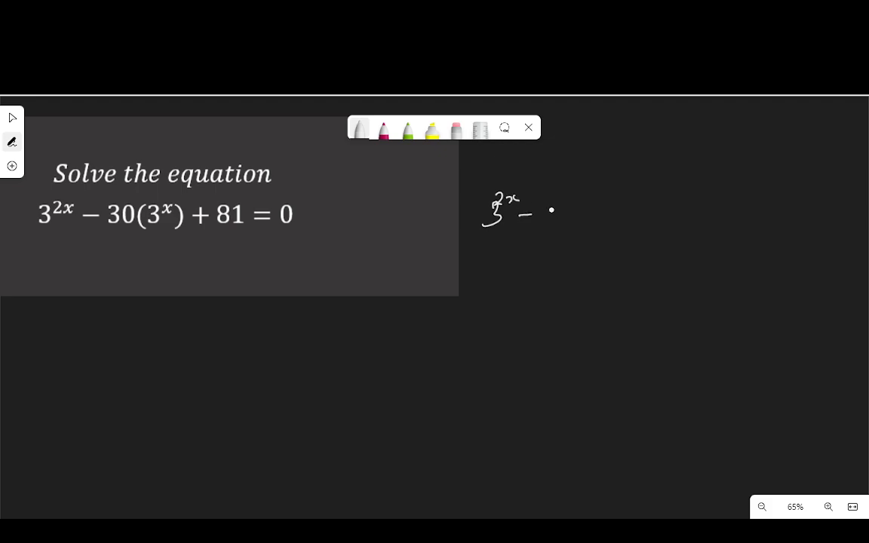
drag(543, 211, 592, 211)
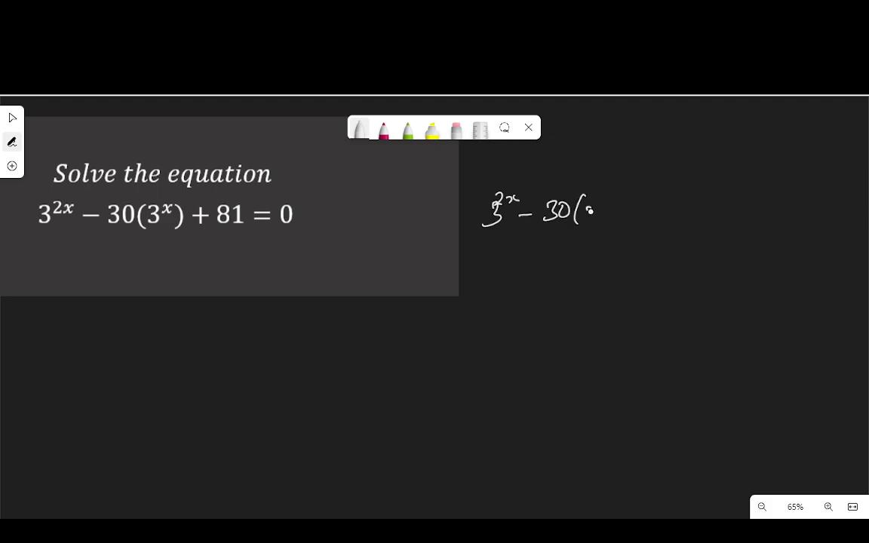
drag(586, 211, 611, 211)
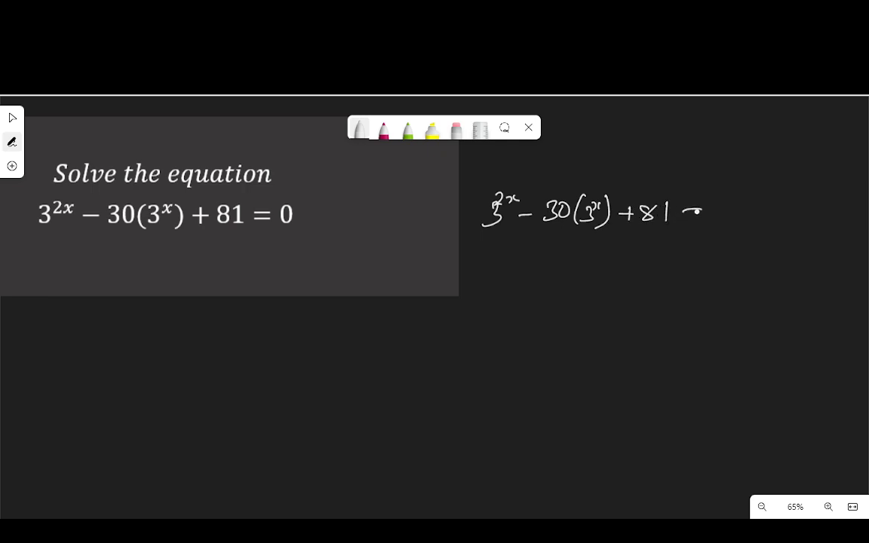
drag(686, 212, 727, 211)
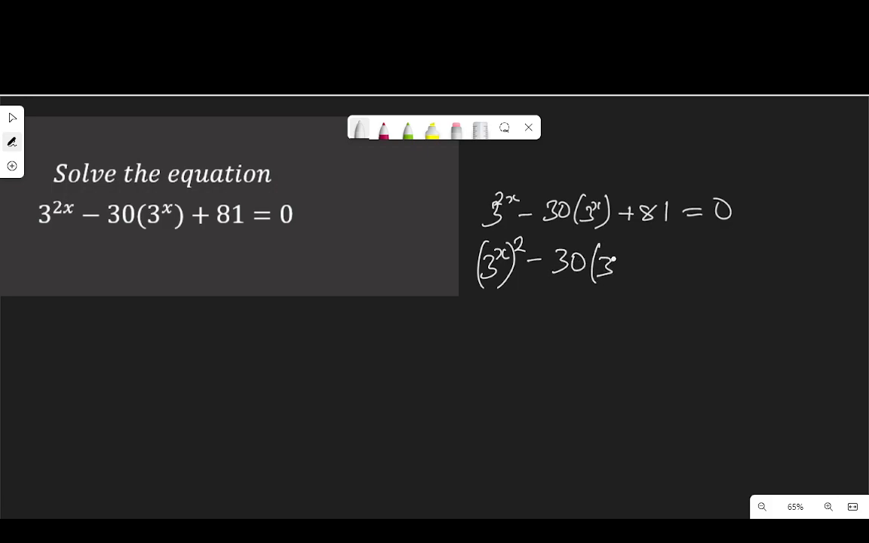
Step: Rewrite the first term as (3^x)², set P = 3^x and write P² − 30P + 81 = 0
drag(611, 260, 664, 259)
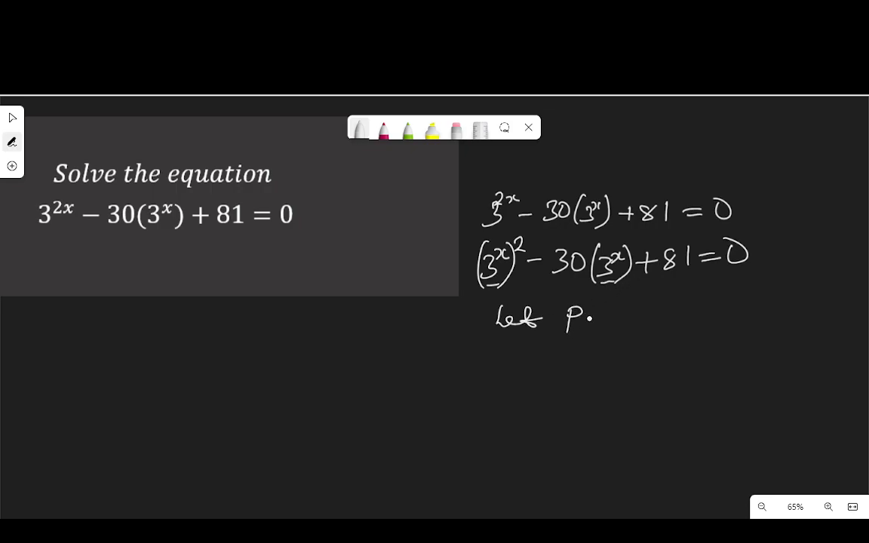
text(= 3^x)
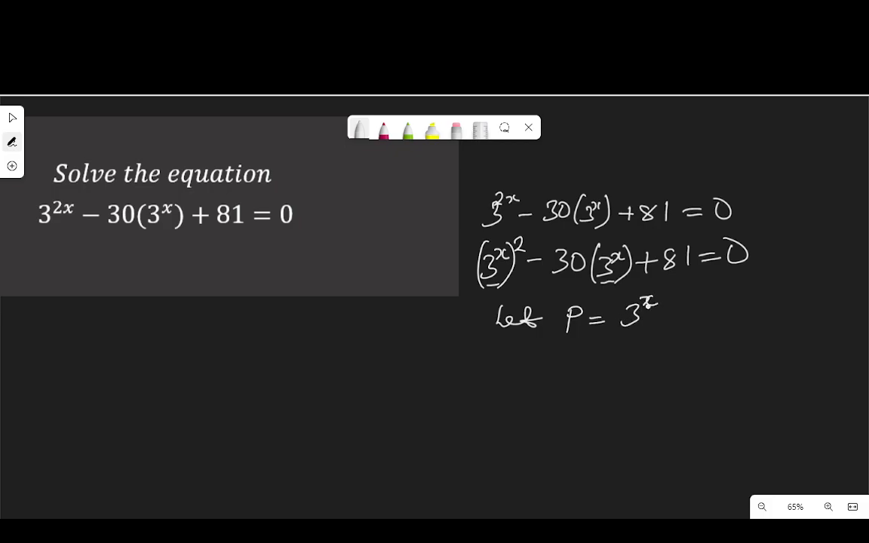
click(504, 375)
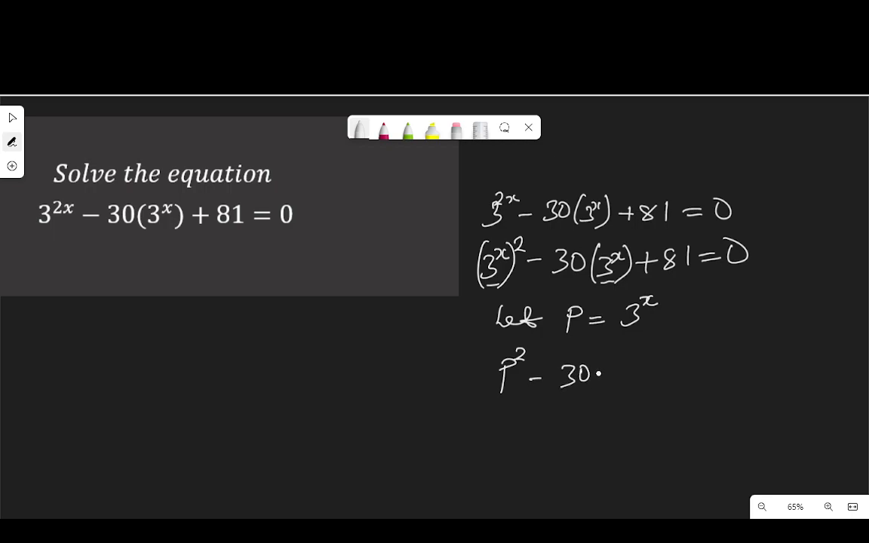
drag(596, 375, 641, 374)
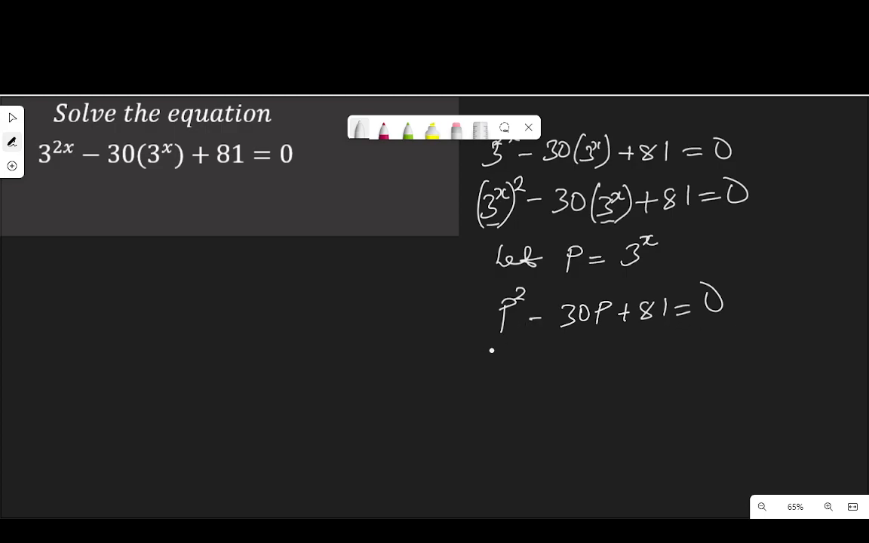
Step: Link the P² and 81 terms with a brace and note their product 81P² beneath it
drag(499, 339, 557, 355)
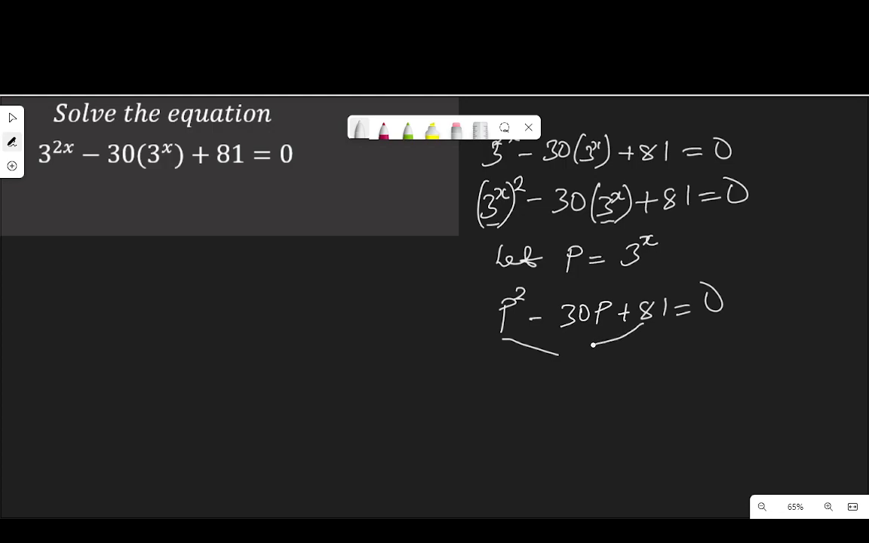
drag(592, 344, 559, 359)
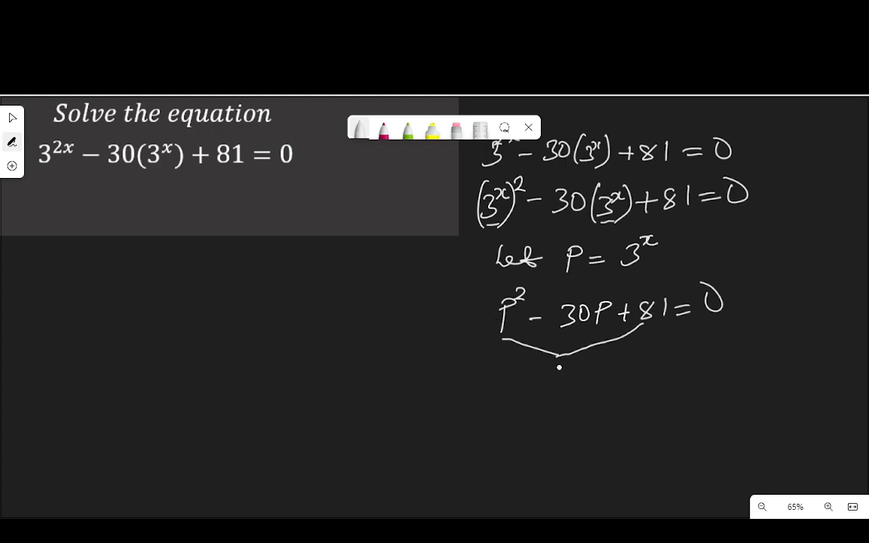
drag(555, 377, 565, 369)
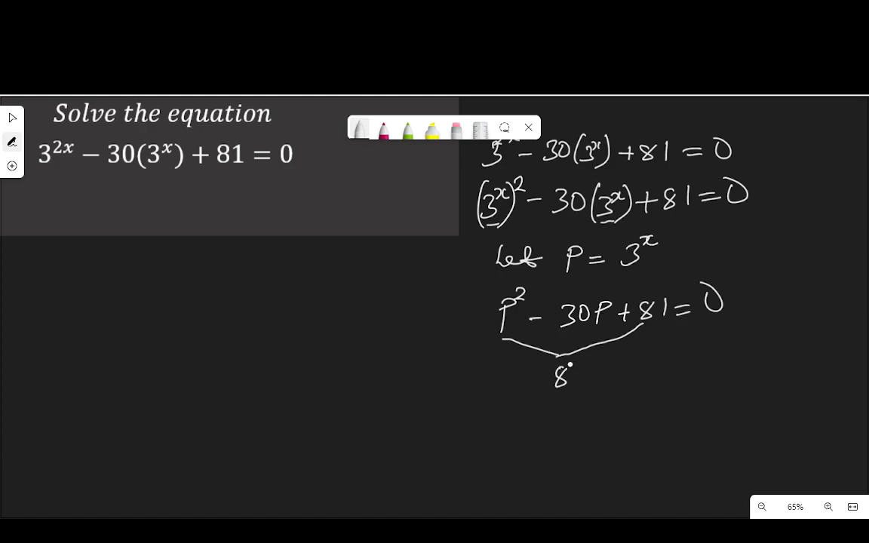
text(81P² : -3P and -27P)
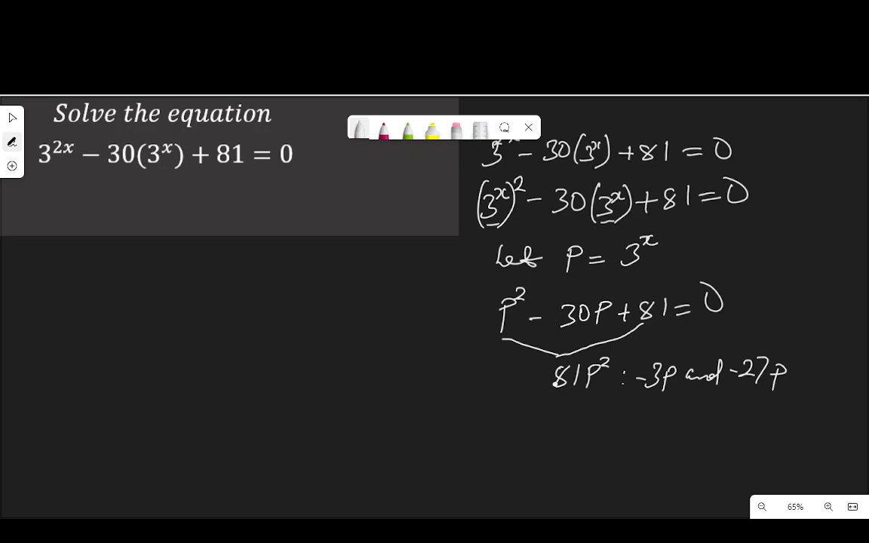
scroll(down, 3)
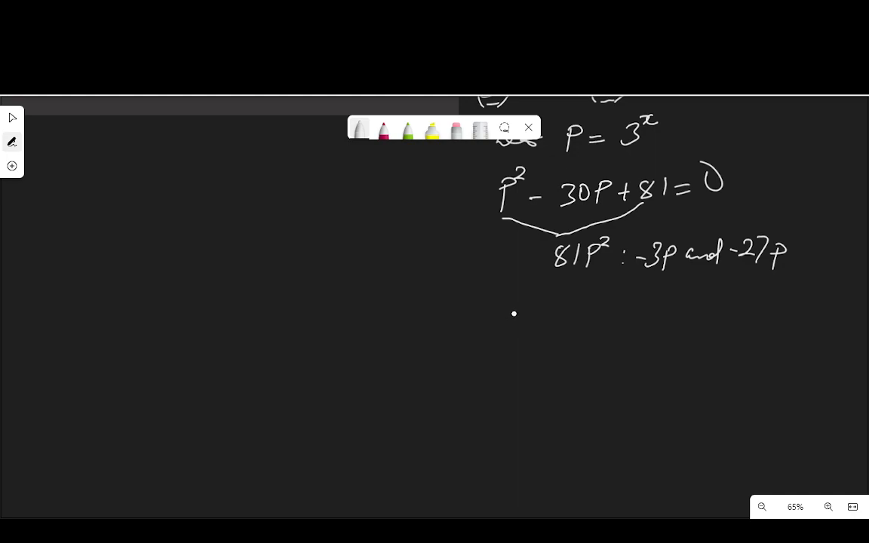
Step: Write p² − 3p − 27p + 81 = 0 and group it as (p² − 3p) − (27p − 81) = 0
drag(505, 324, 555, 332)
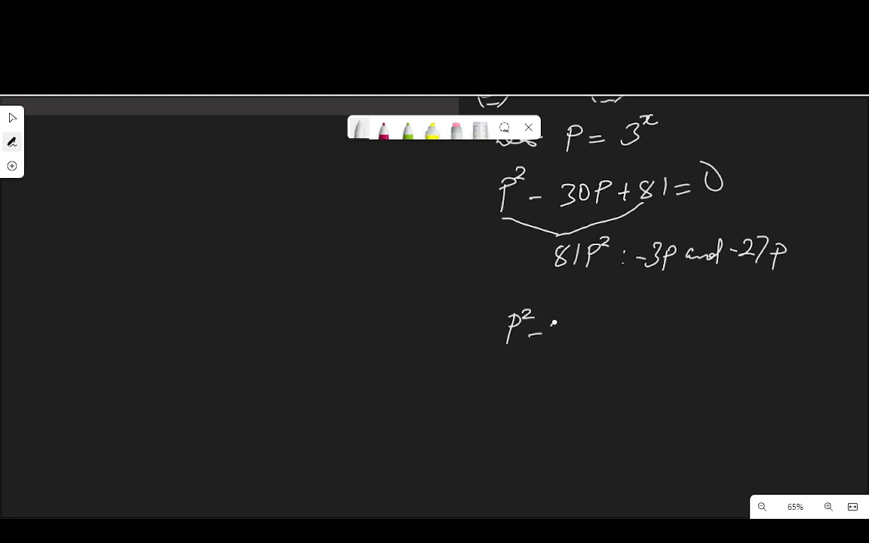
drag(540, 332, 596, 332)
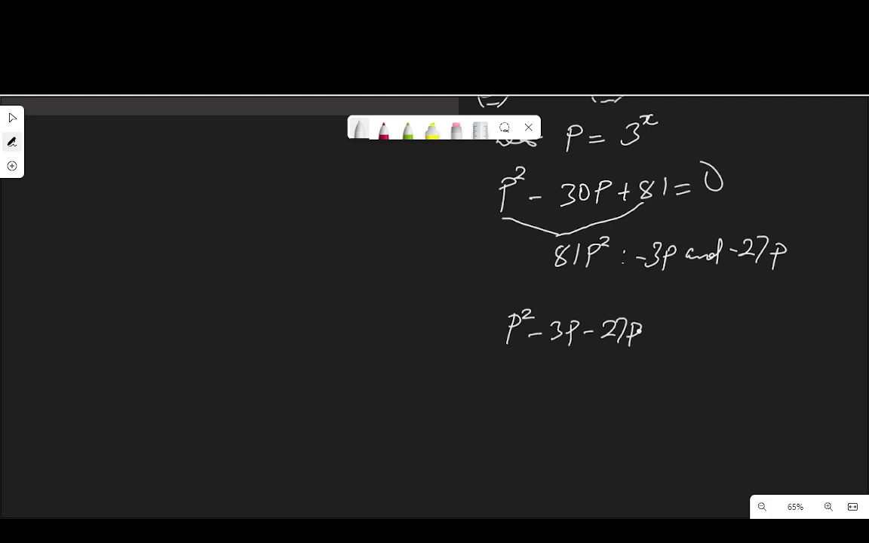
drag(656, 325, 686, 329)
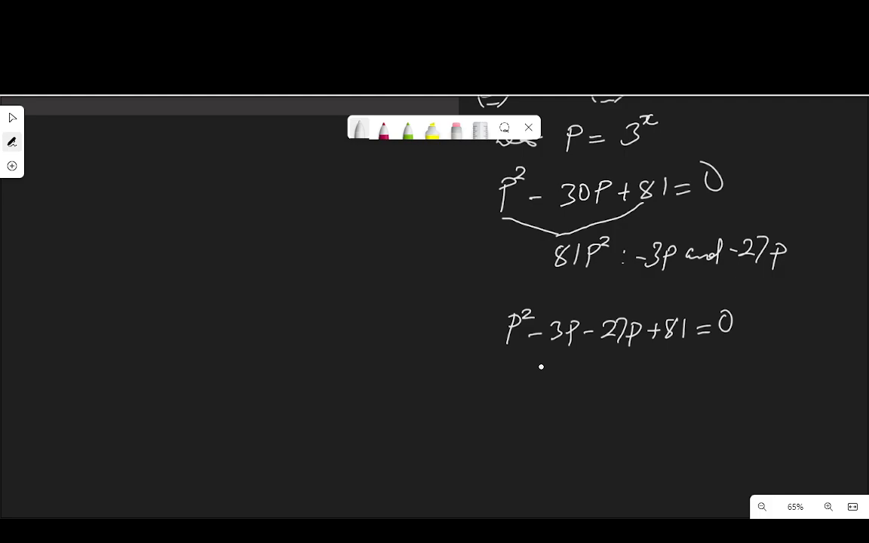
drag(501, 385, 543, 367)
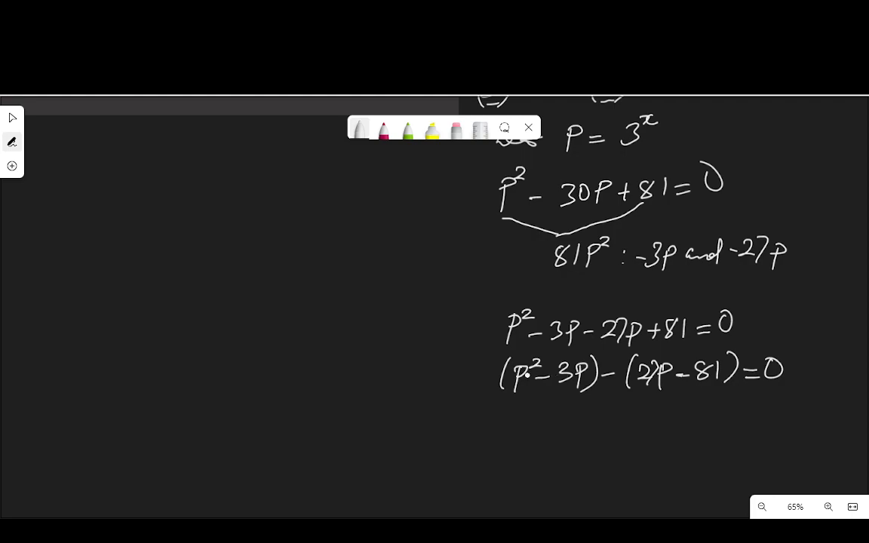
scroll(down, 3)
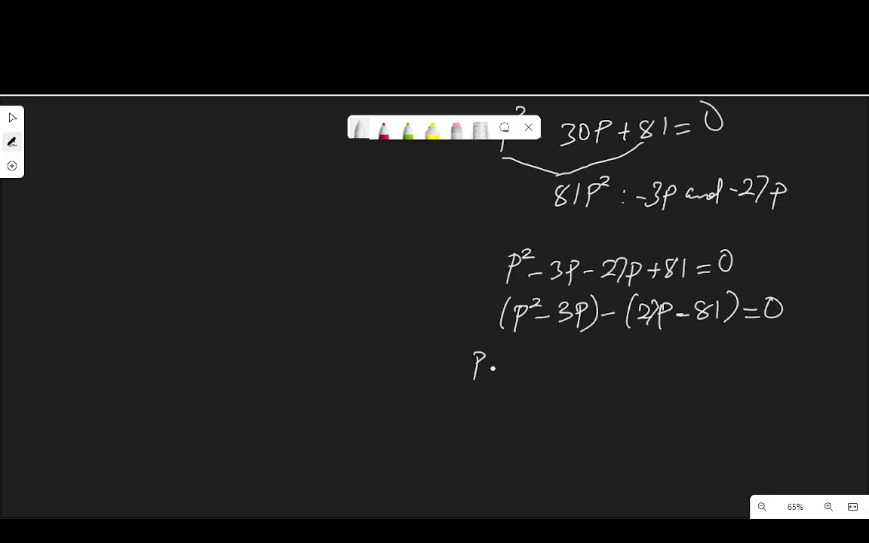
Step: Factor to p(p − 3) − 27(p − 3) = 0, then (p − 3)(p − 27) = 0 with p − 27 = 0
drag(490, 367, 546, 366)
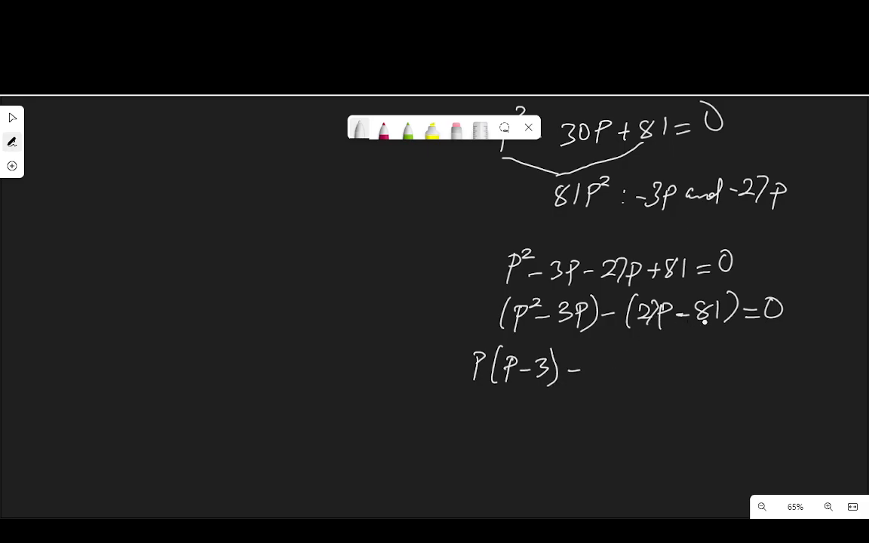
mouse_move(667, 332)
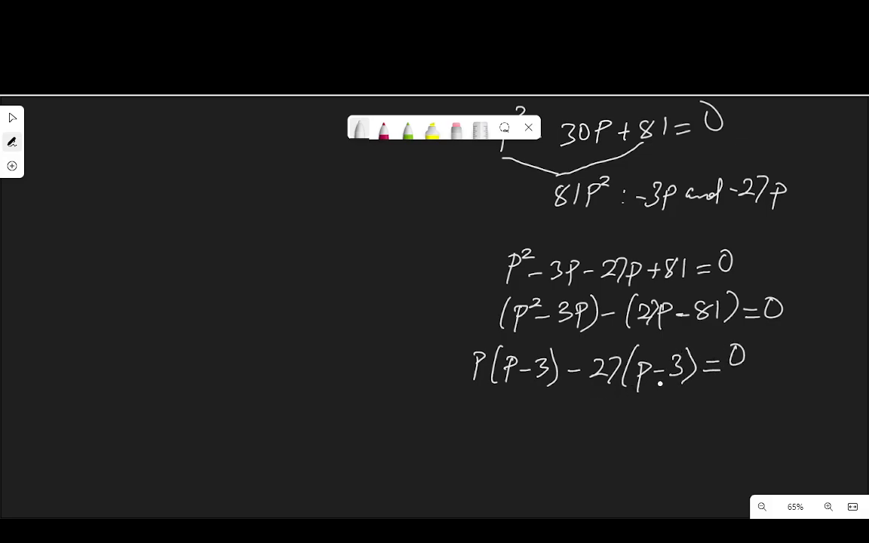
drag(490, 410, 513, 430)
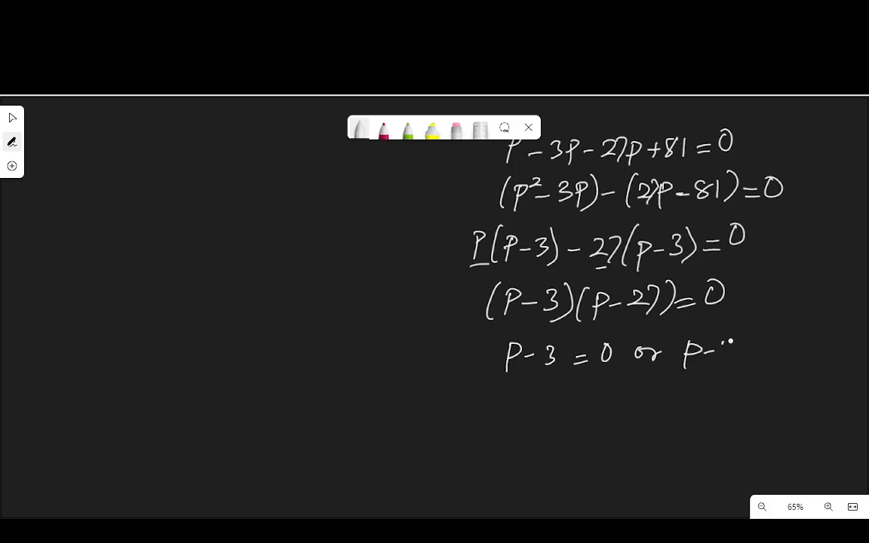
text(p-27=0)
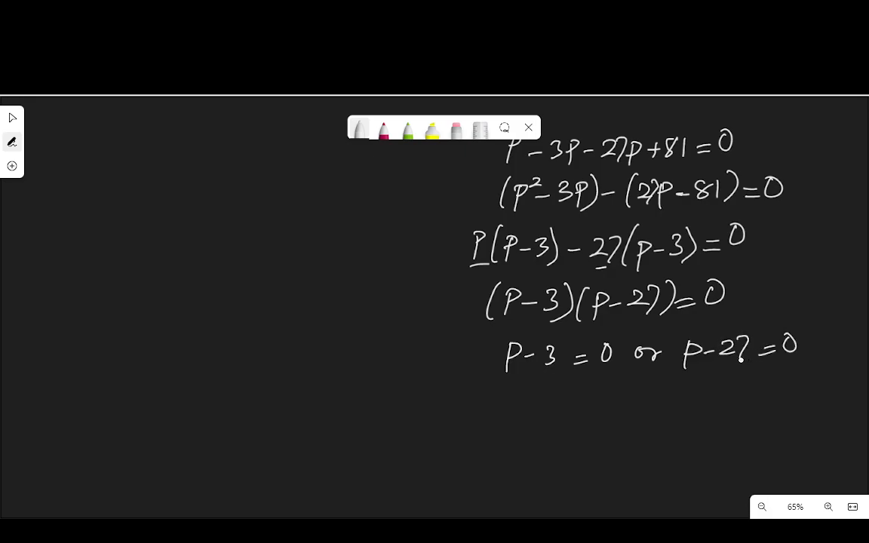
Step: Write the roots p = 3 or 27 and move down for the back-substitution
drag(501, 400, 543, 408)
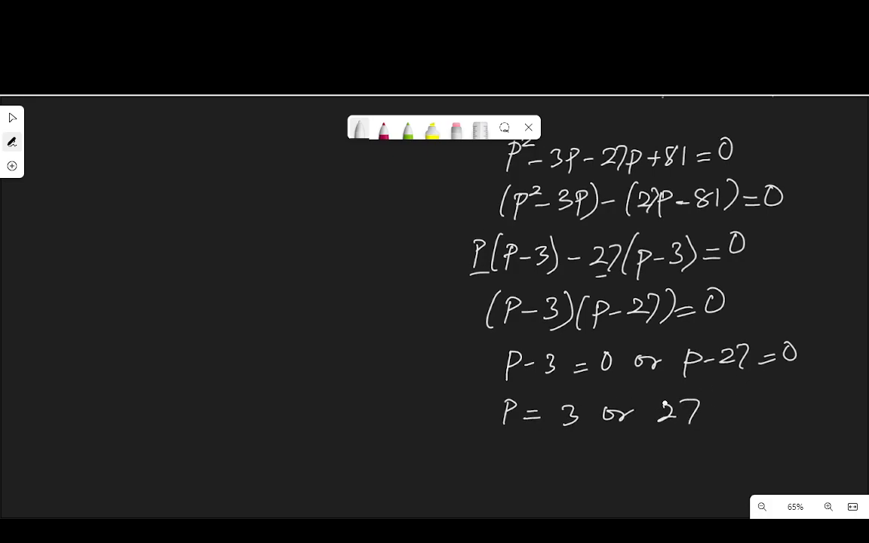
scroll(down, 3)
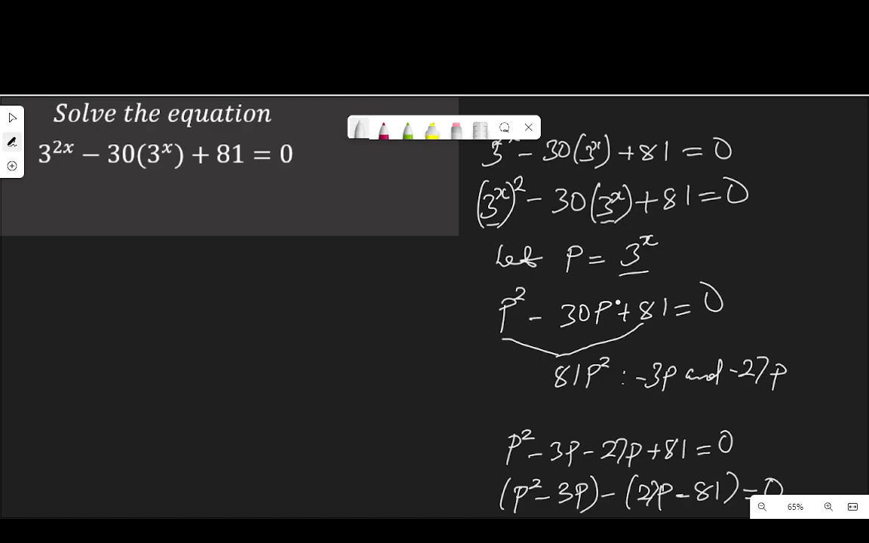
scroll(down, 3)
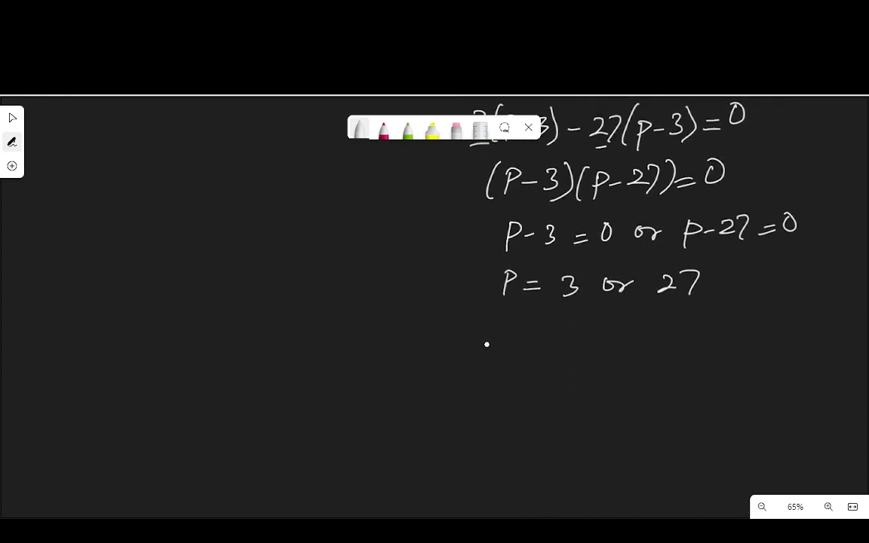
Step: Back-substitute: p = 3 gives 3^x = 3^1, x = 1; p = 27 gives x = 3; underline x = 1, 3
drag(486, 344, 525, 350)
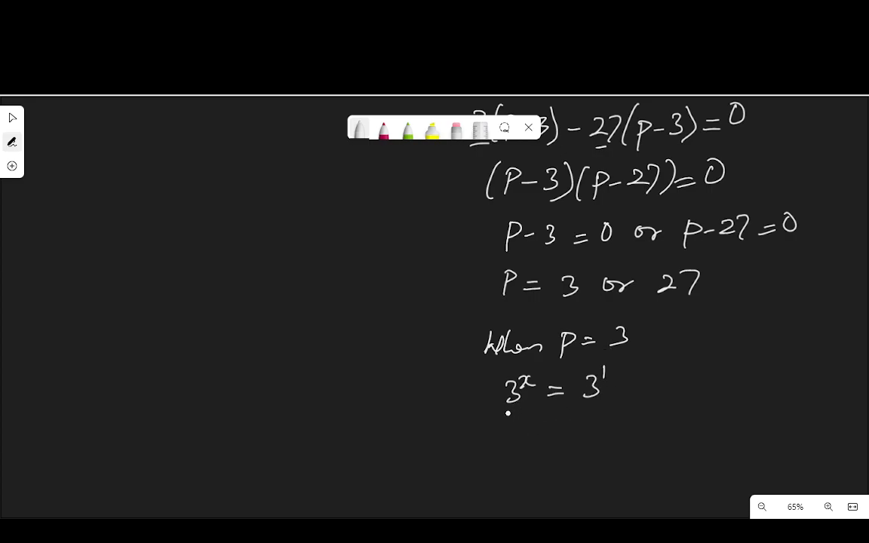
drag(510, 425, 581, 426)
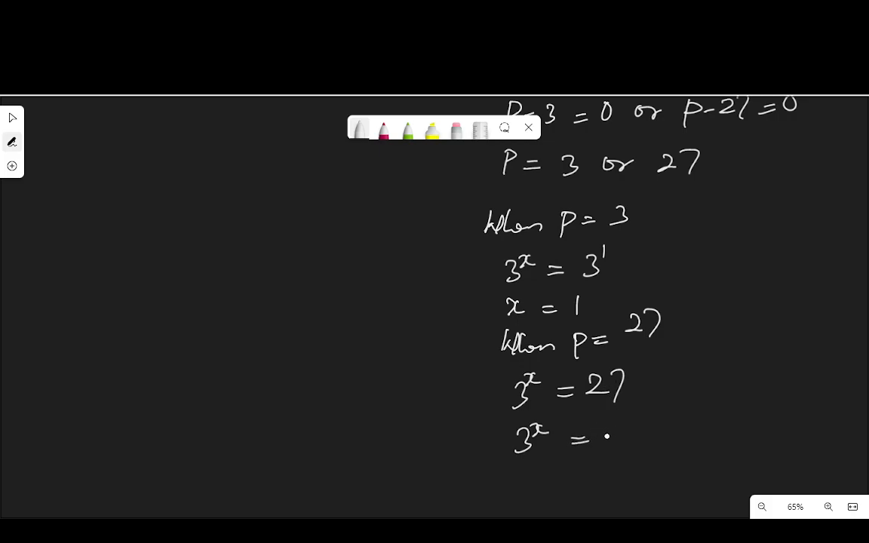
drag(596, 438, 626, 423)
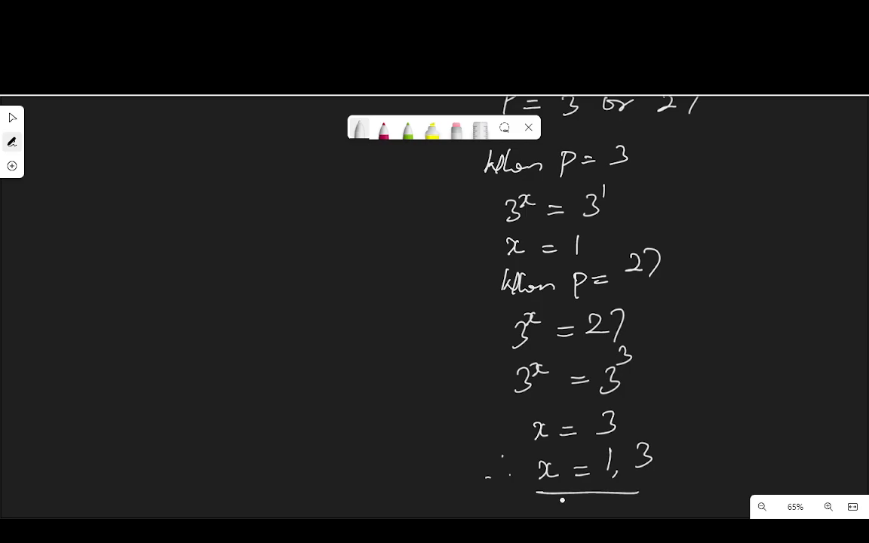
scroll(down, 3)
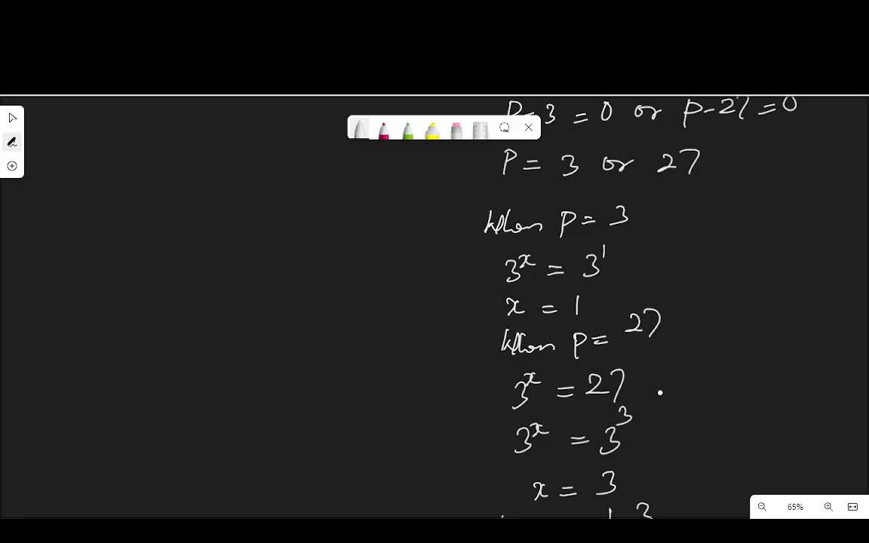
scroll(down, 3)
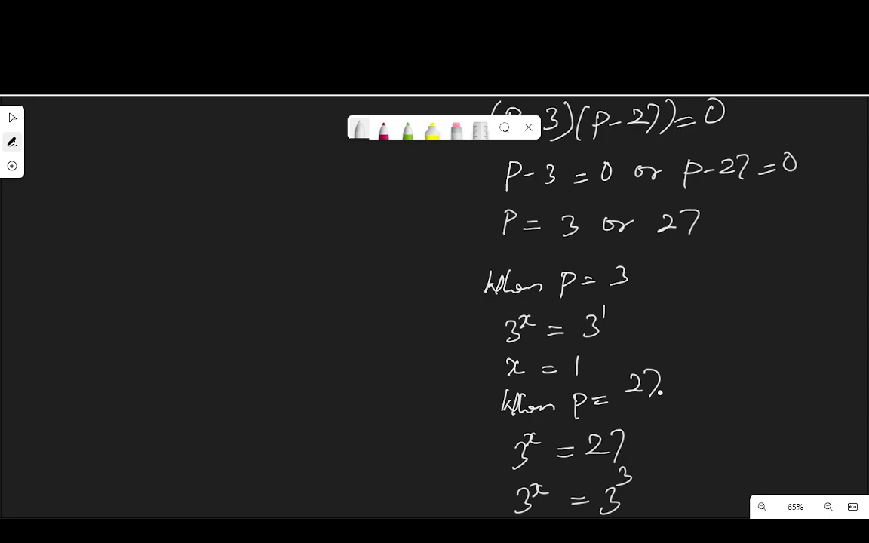